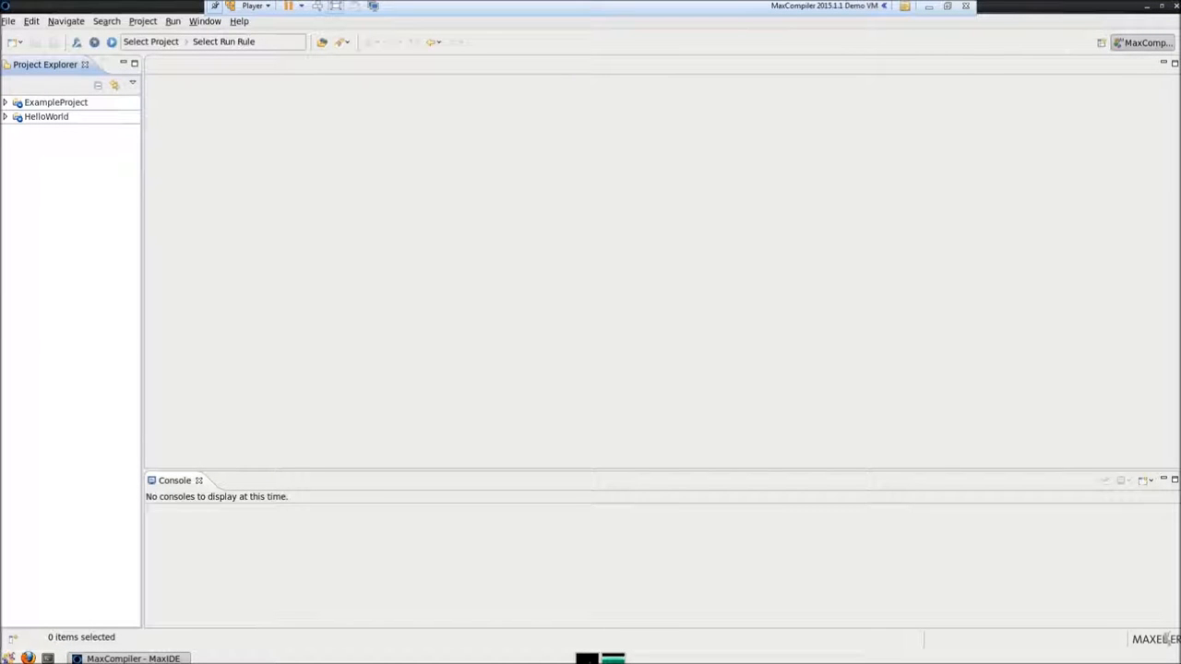
# Expand the HelloWorld project and its CPU Code folder to reveal CpuStreamCpuCode.c
pyautogui.click(6, 116)
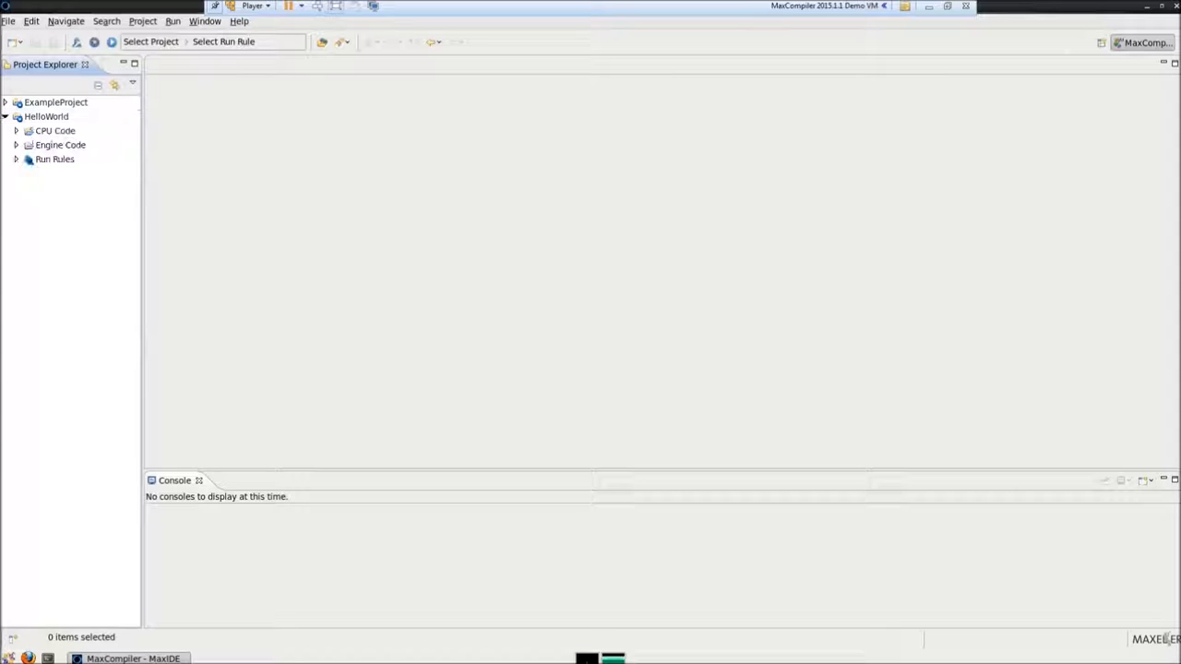
pyautogui.click(14, 130)
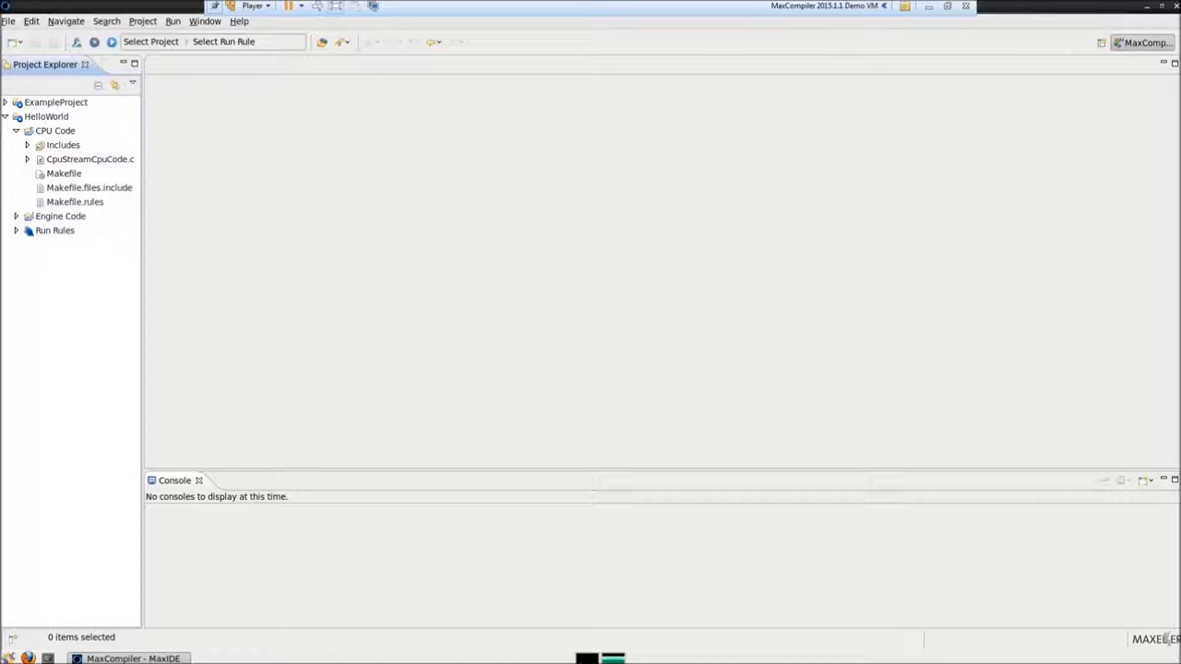
# Bring CpuStreamCpuCode.c into the editor, showing its integer-array adding main function
pyautogui.doubleClick(88, 159)
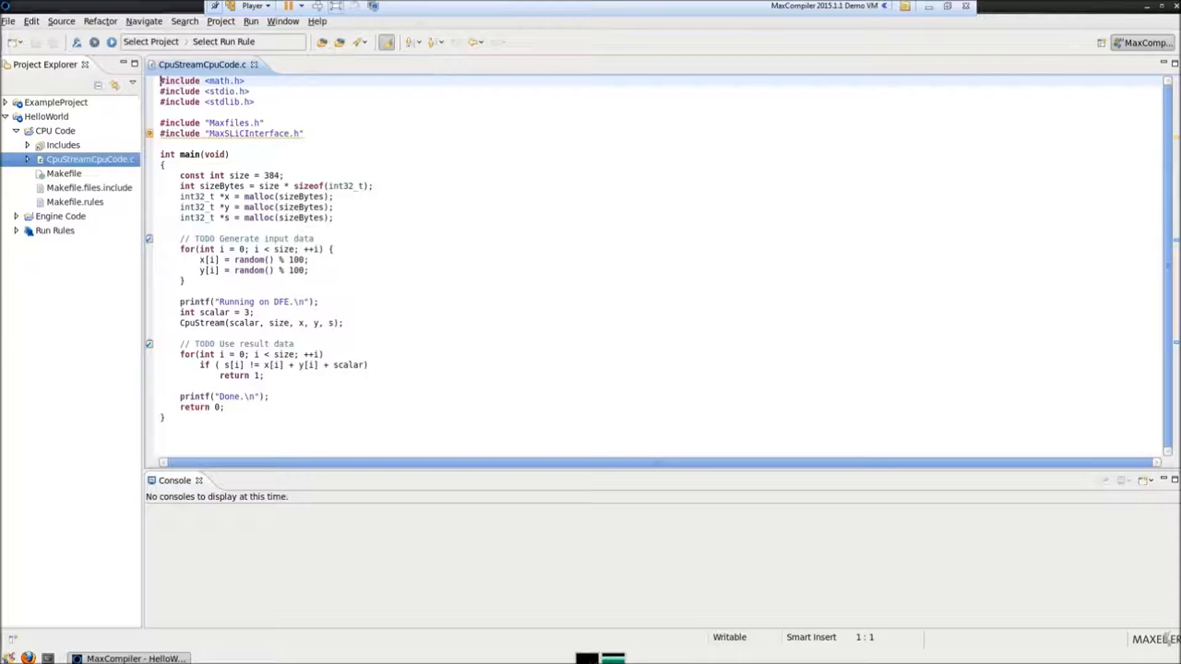
# Replace the file with Hello World code (SIZE 16, two char arrays, CpuStream call) and review the declarations
pyautogui.press('ctrl+a')
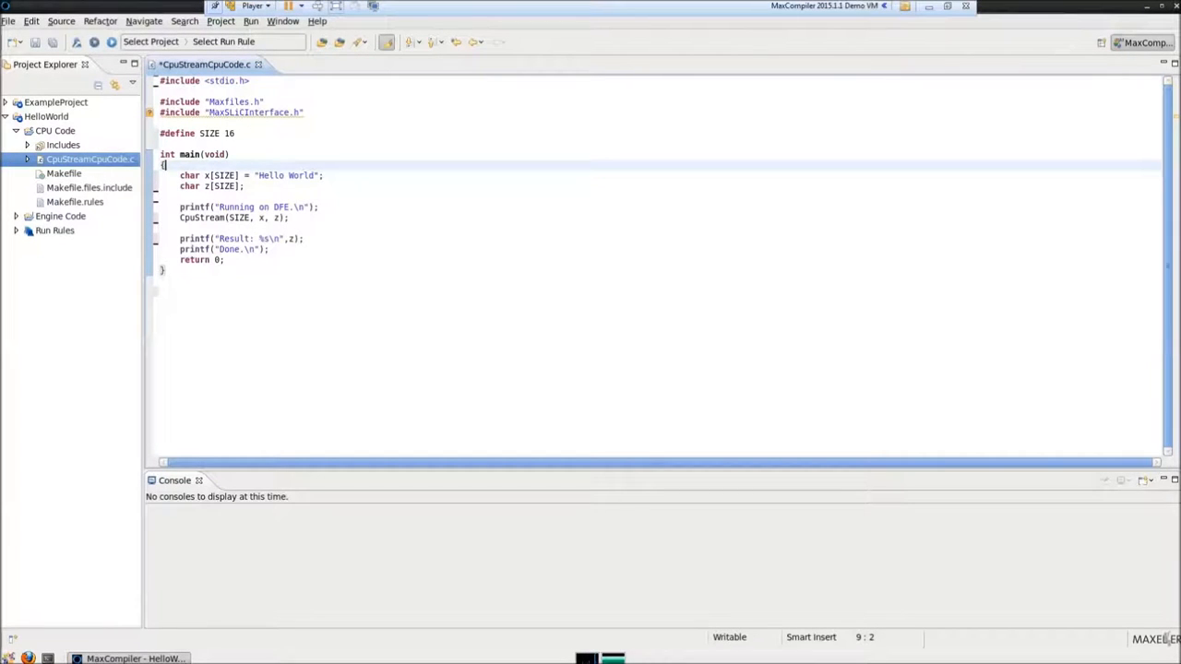
pyautogui.moveTo(181, 173); pyautogui.dragTo(244, 184)
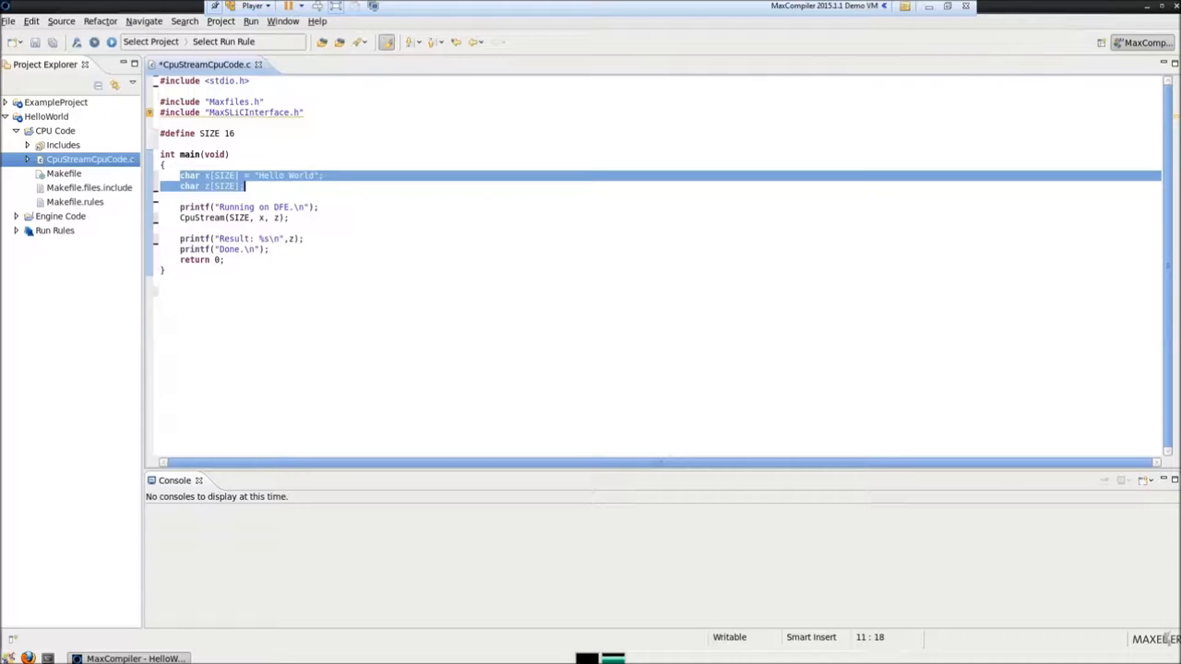
pyautogui.click(248, 218)
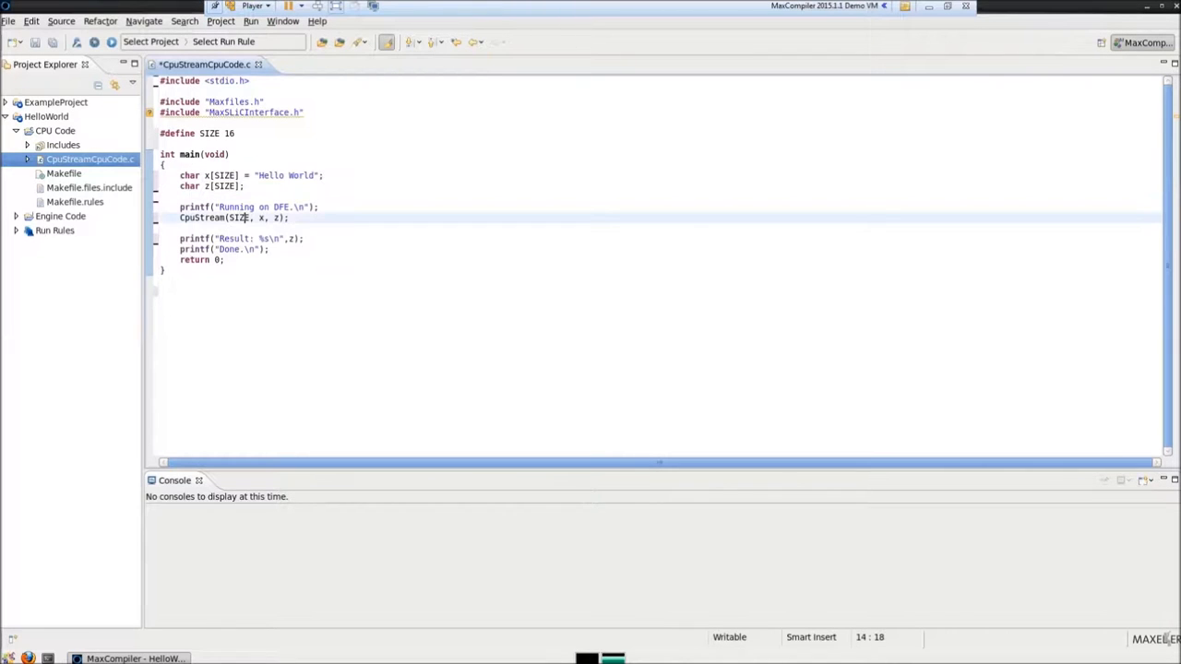